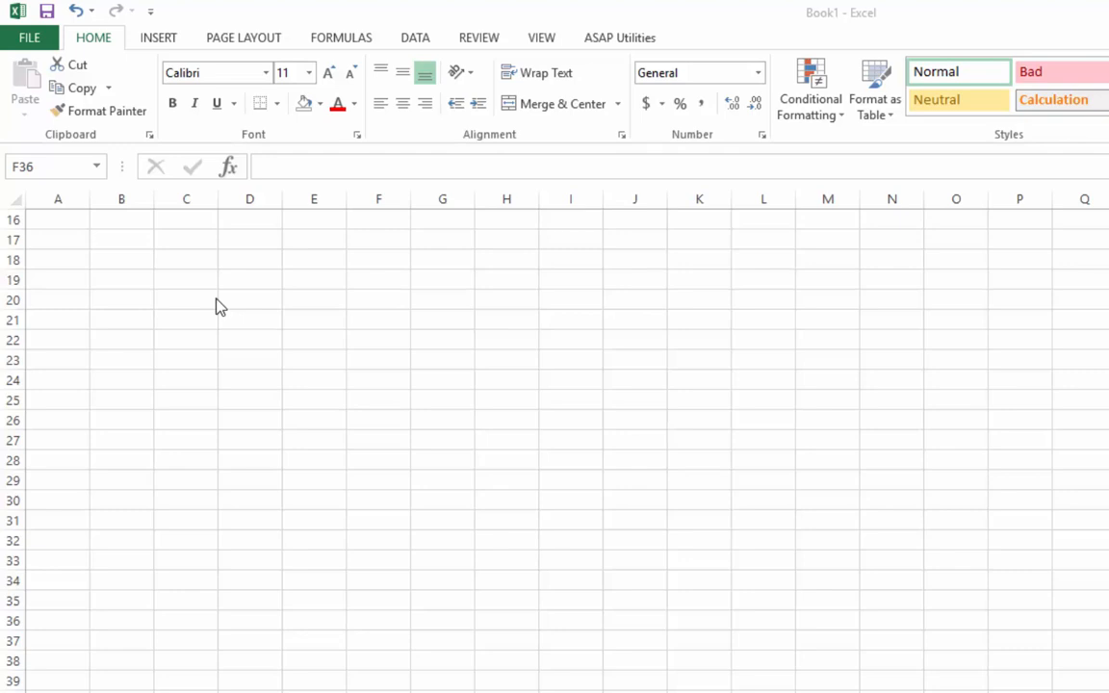
mouse_move(258, 293)
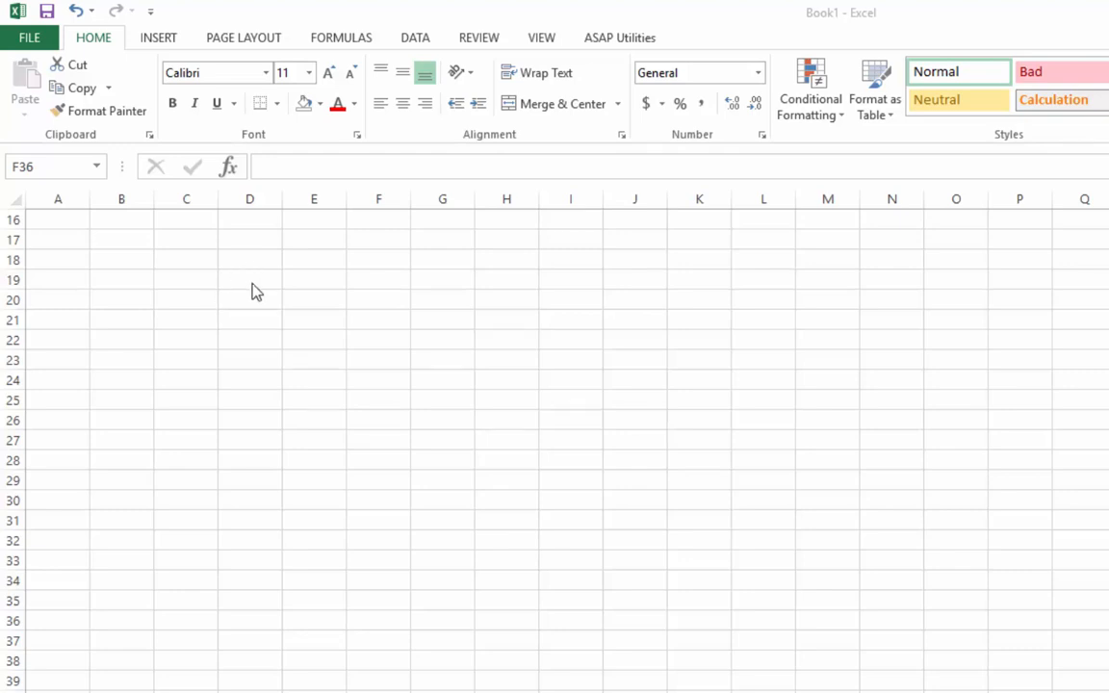
mouse_move(129, 346)
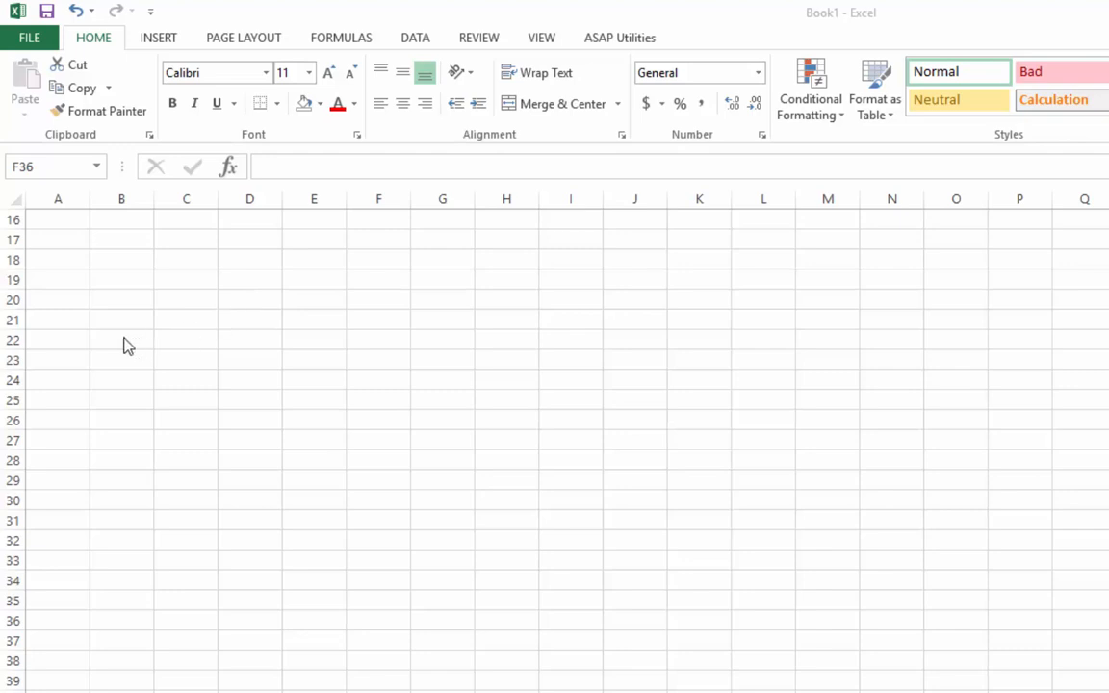
Fill cells B22:E22 with the Orange standard fill colour
left_click_drag(121, 339, 250, 339)
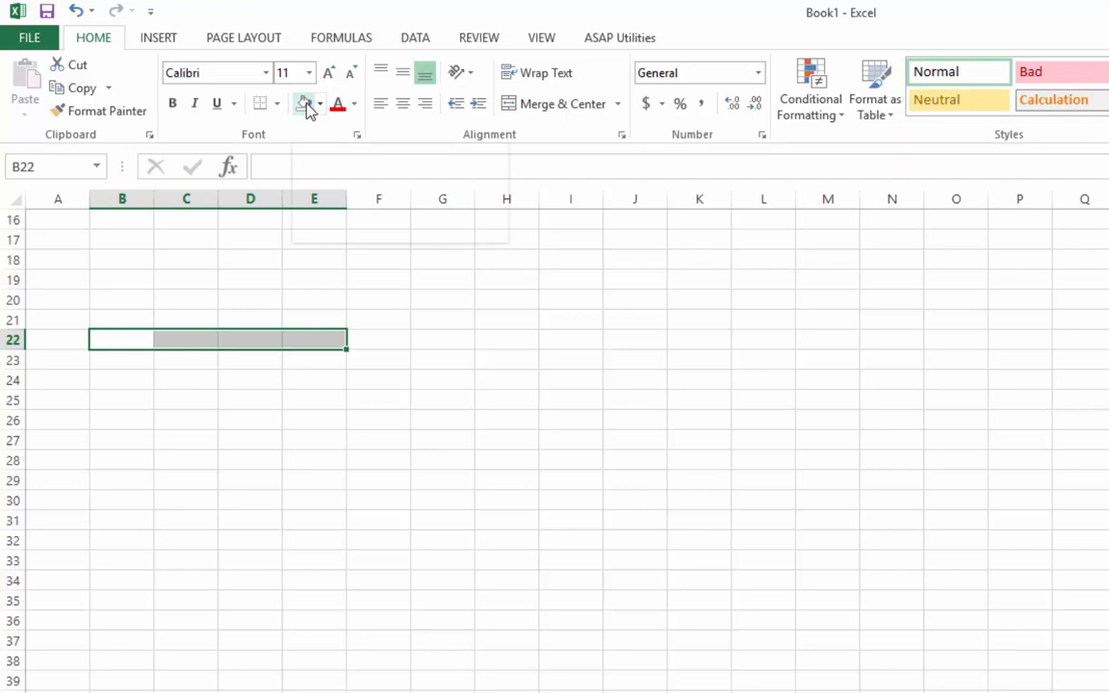
left_click(317, 104)
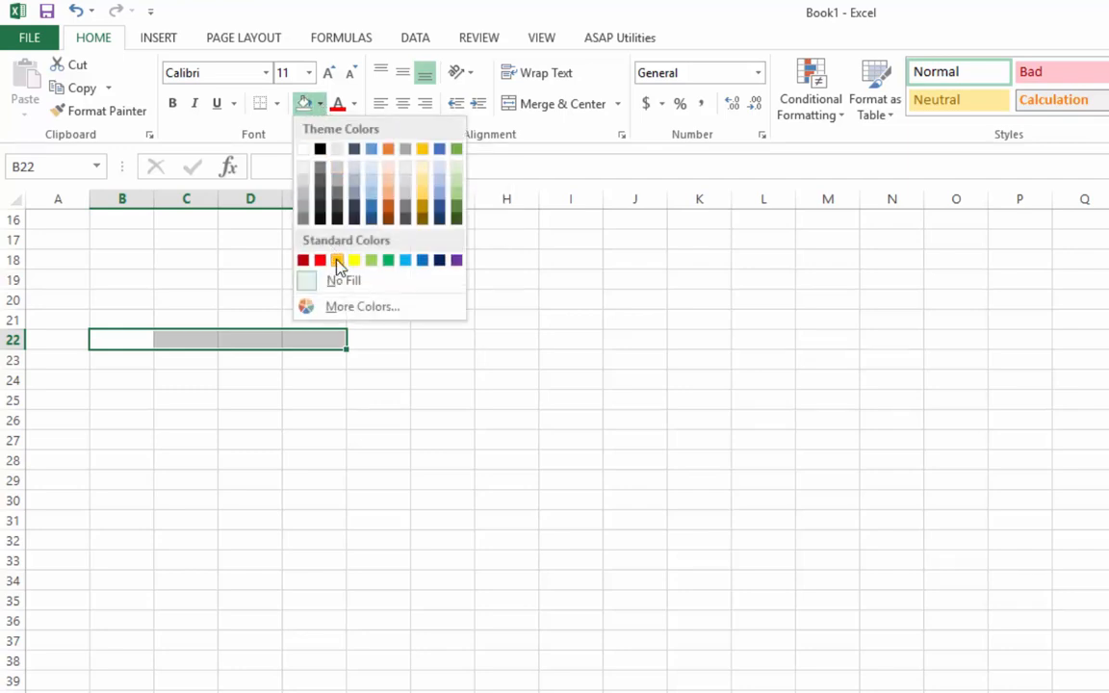
left_click(337, 260)
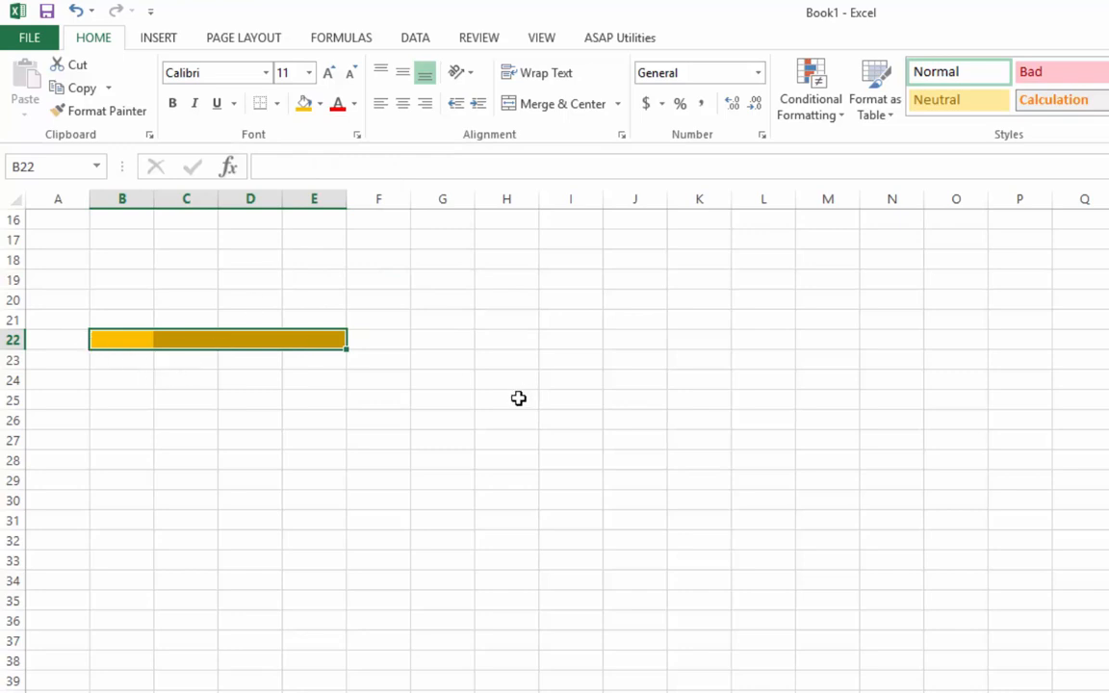
mouse_move(305, 104)
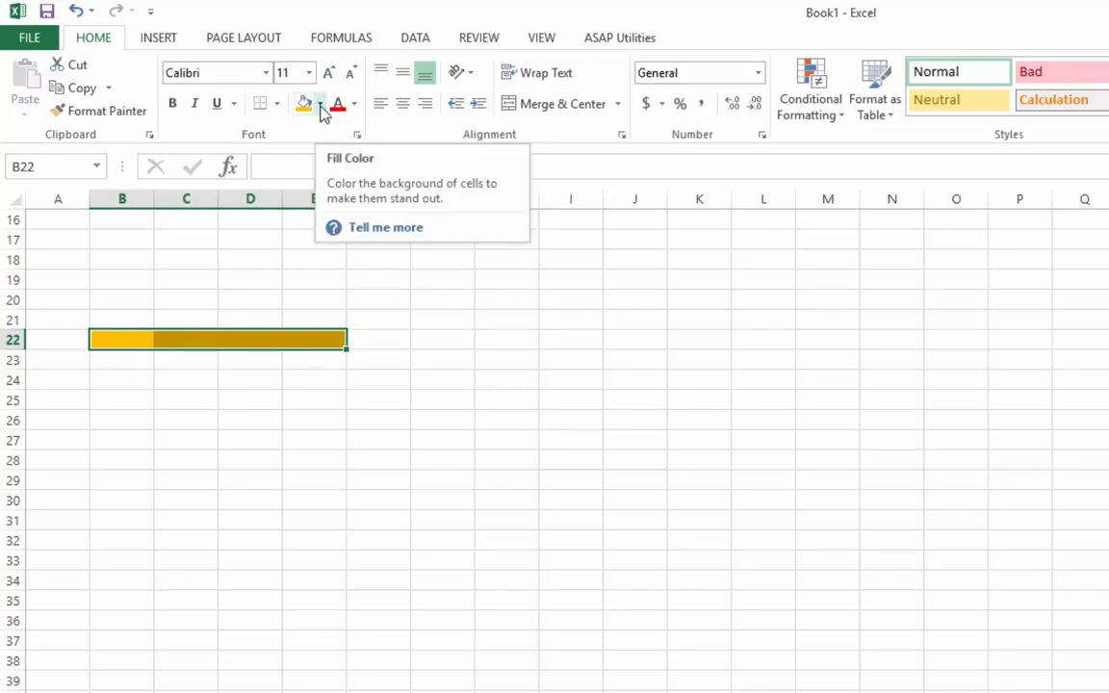
mouse_move(220, 357)
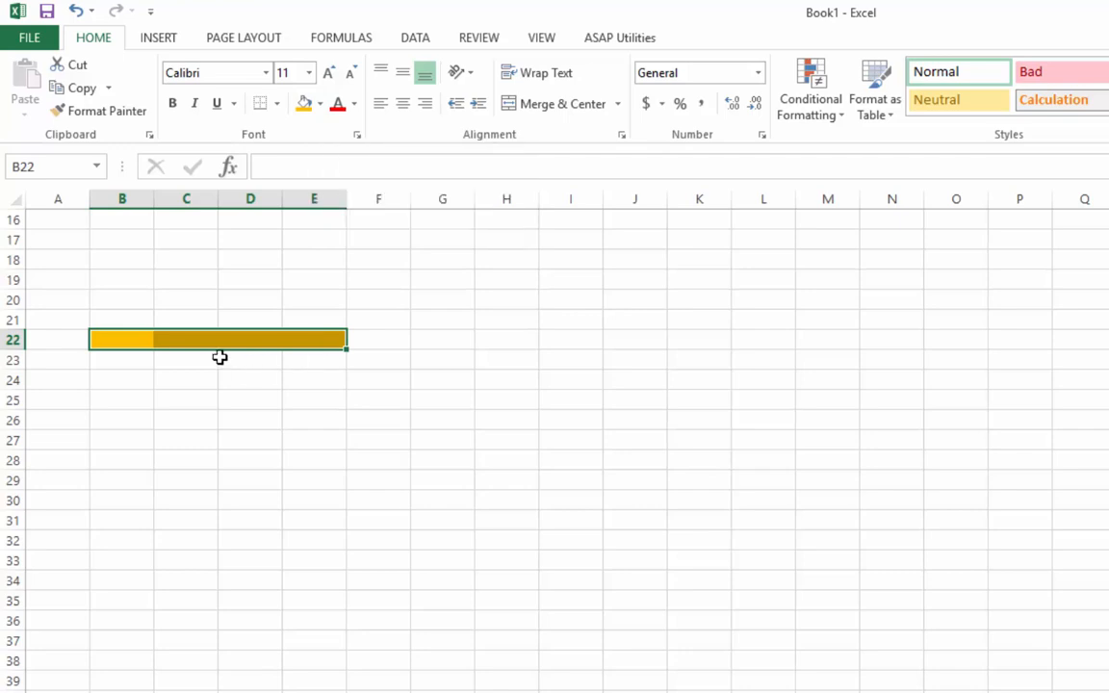
mouse_move(219, 350)
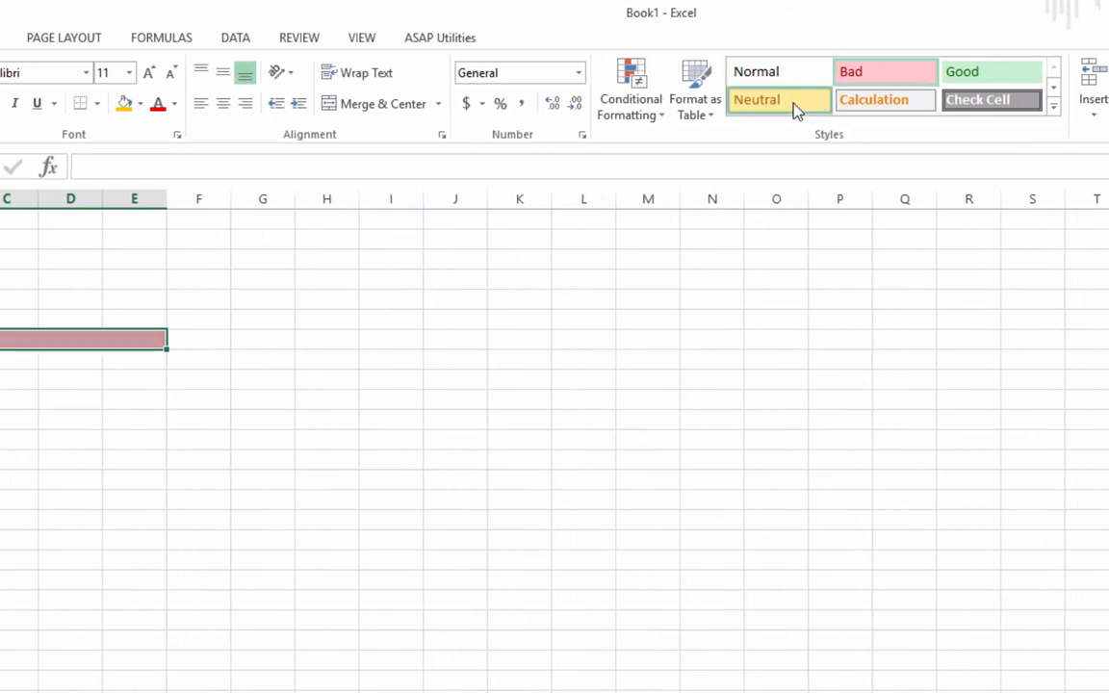
Apply the light green Good cell style to B22:E22, replacing the orange fill
left_click(990, 72)
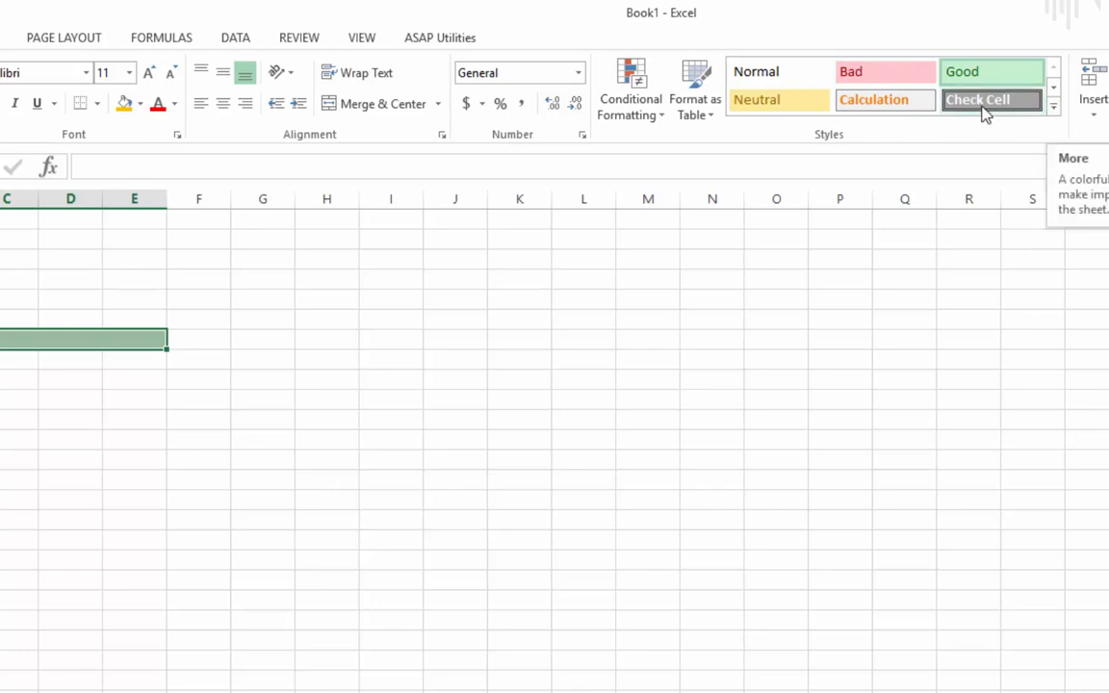
left_click(1053, 108)
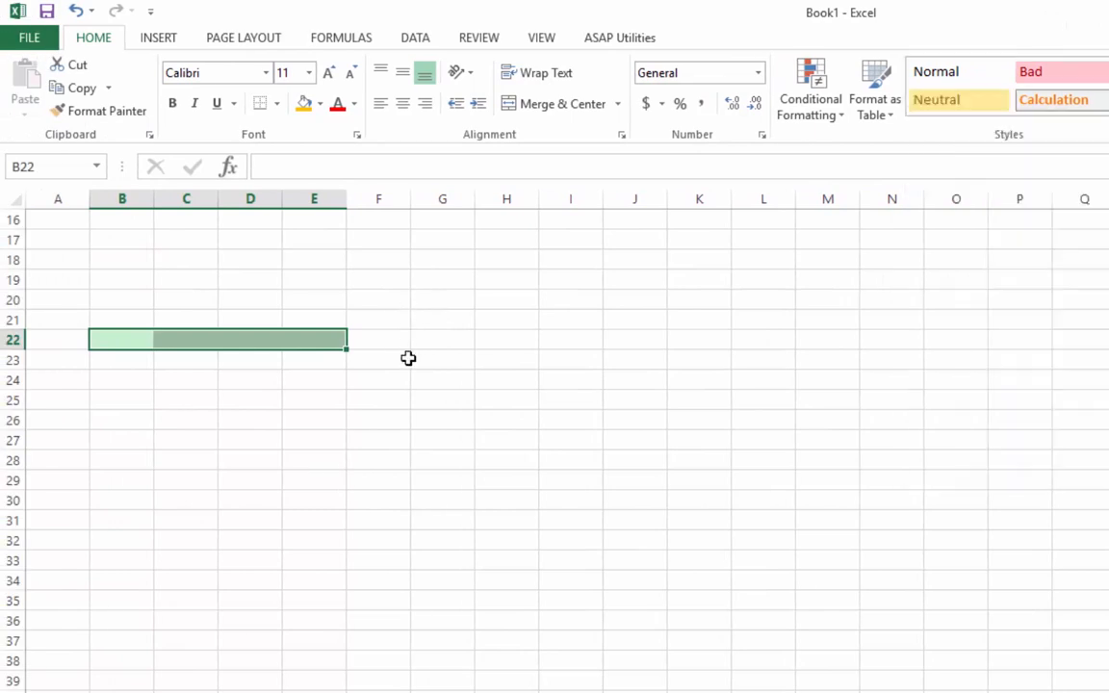
mouse_move(277, 295)
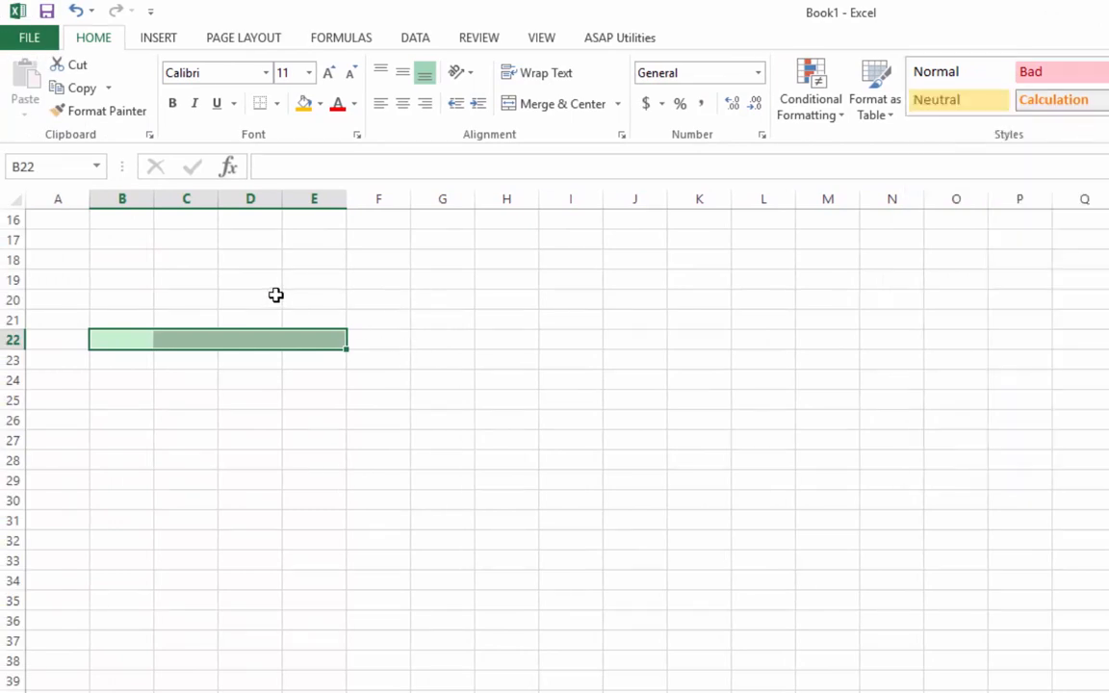
mouse_move(273, 293)
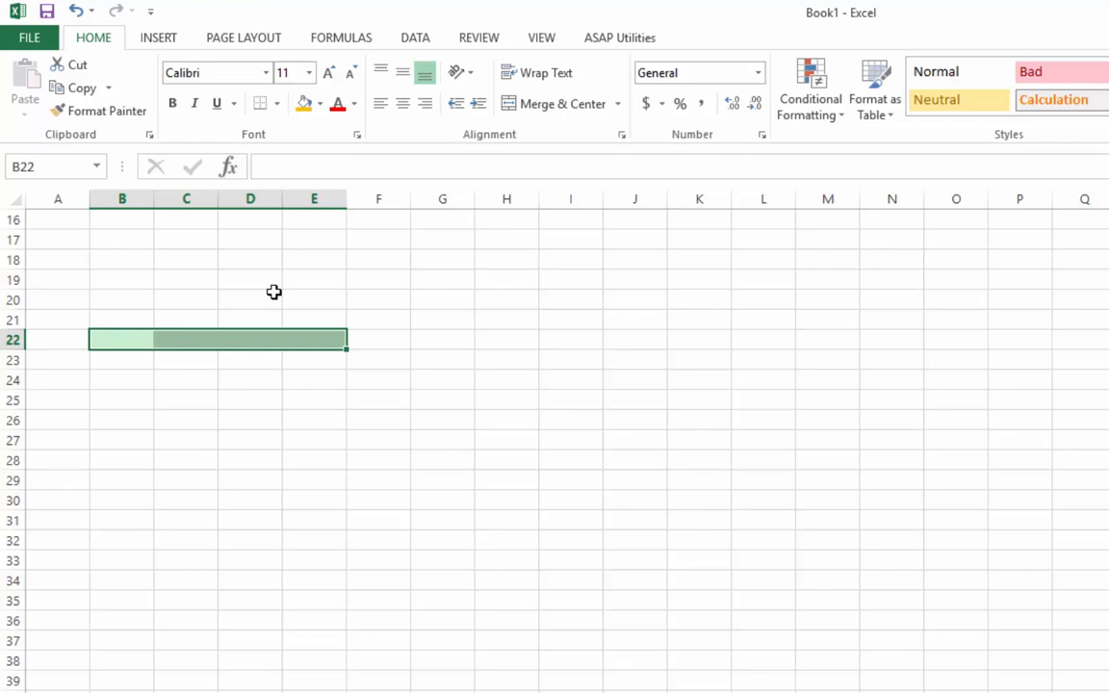
mouse_move(273, 289)
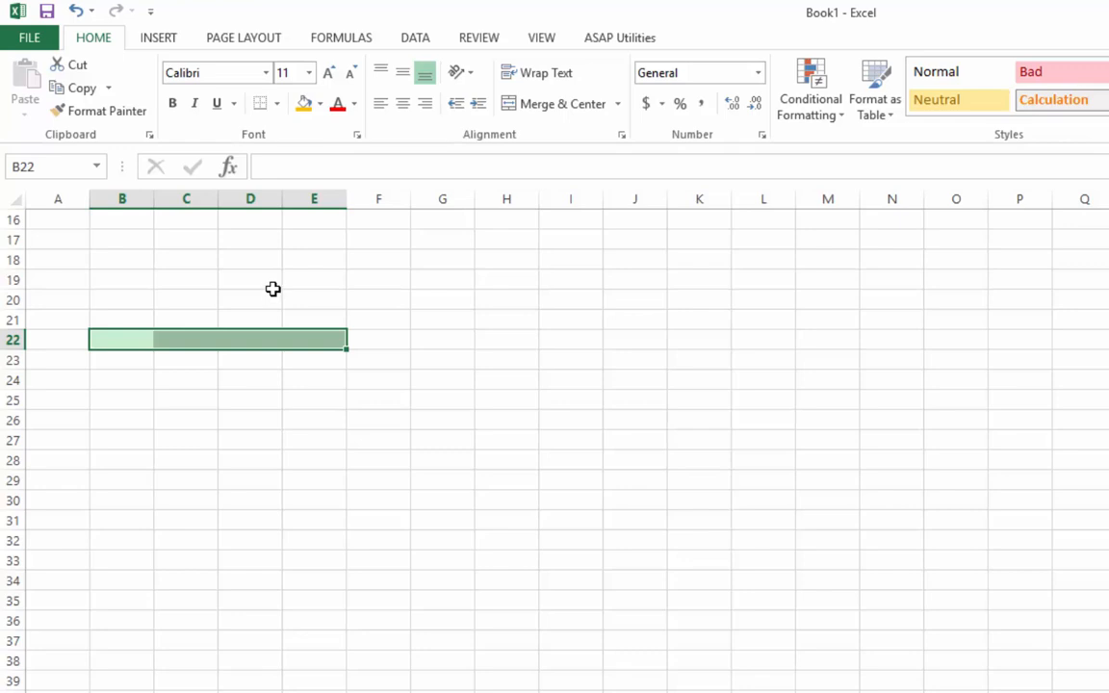
mouse_move(270, 293)
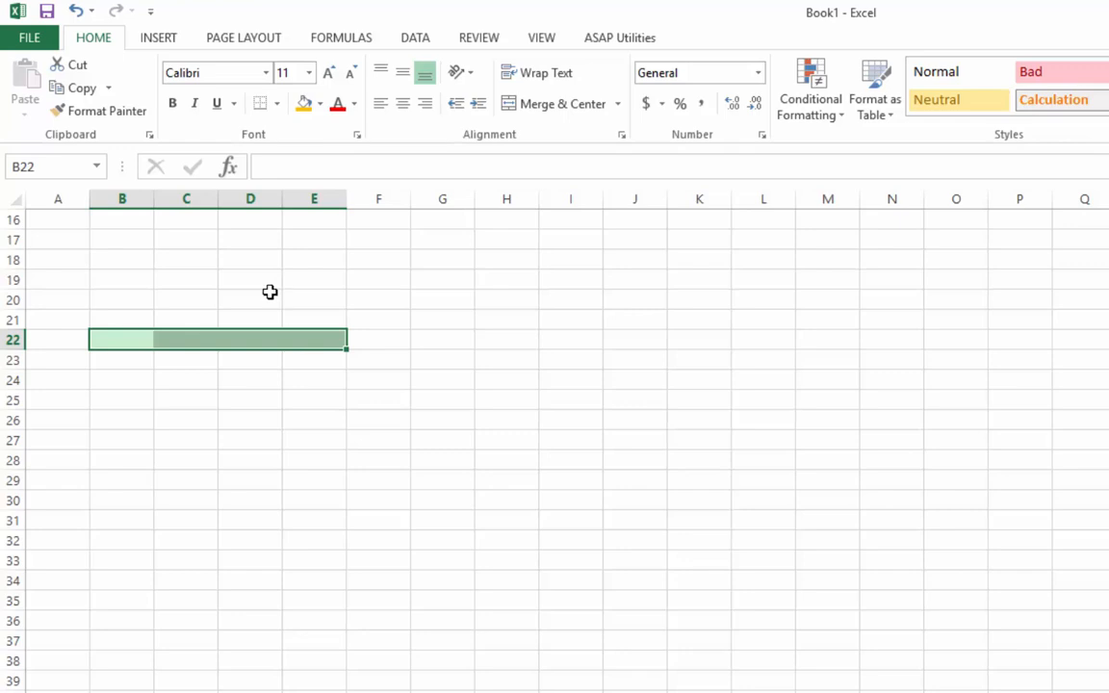
mouse_move(597, 34)
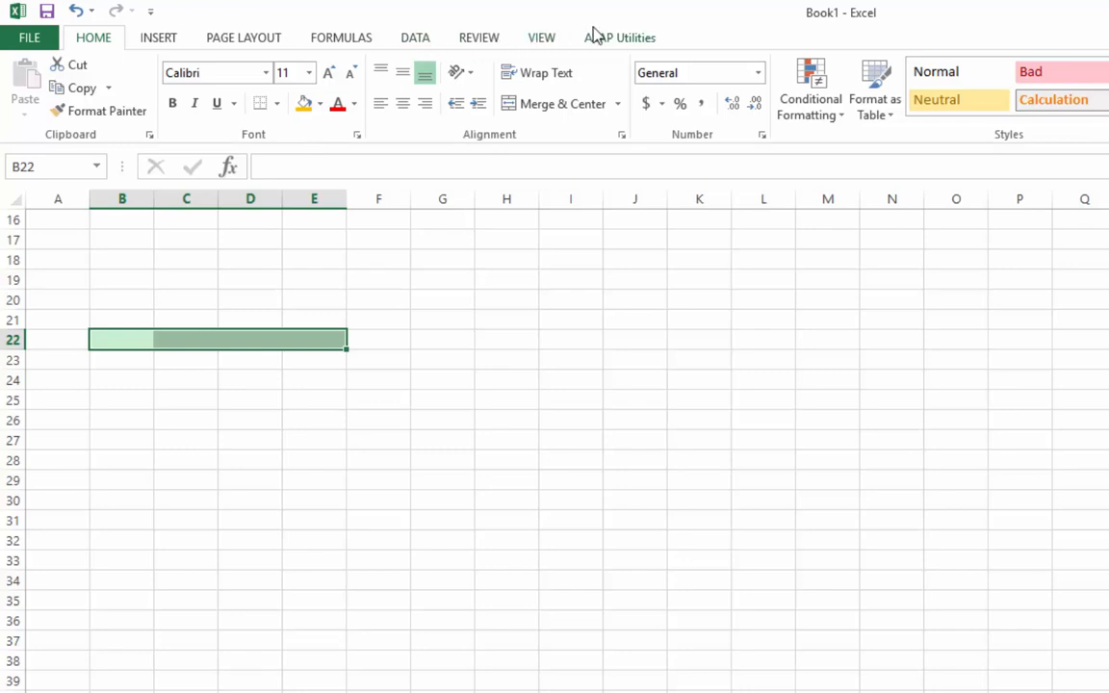
Start recording a new macro and name it 'Yellow'
left_click(541, 39)
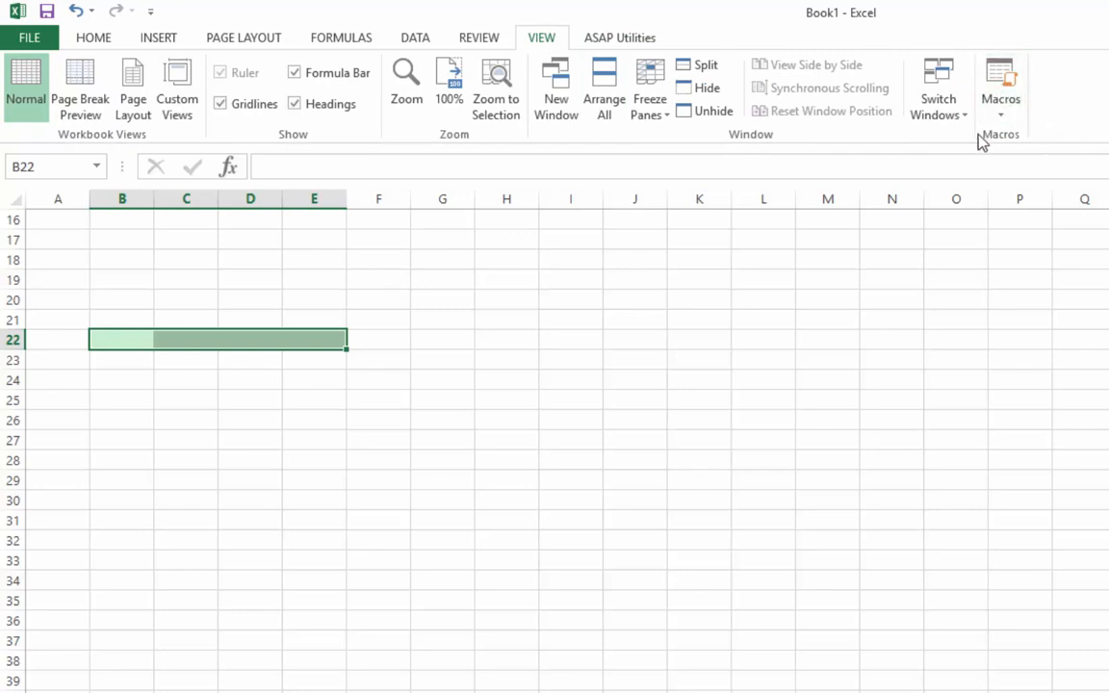
left_click(1002, 104)
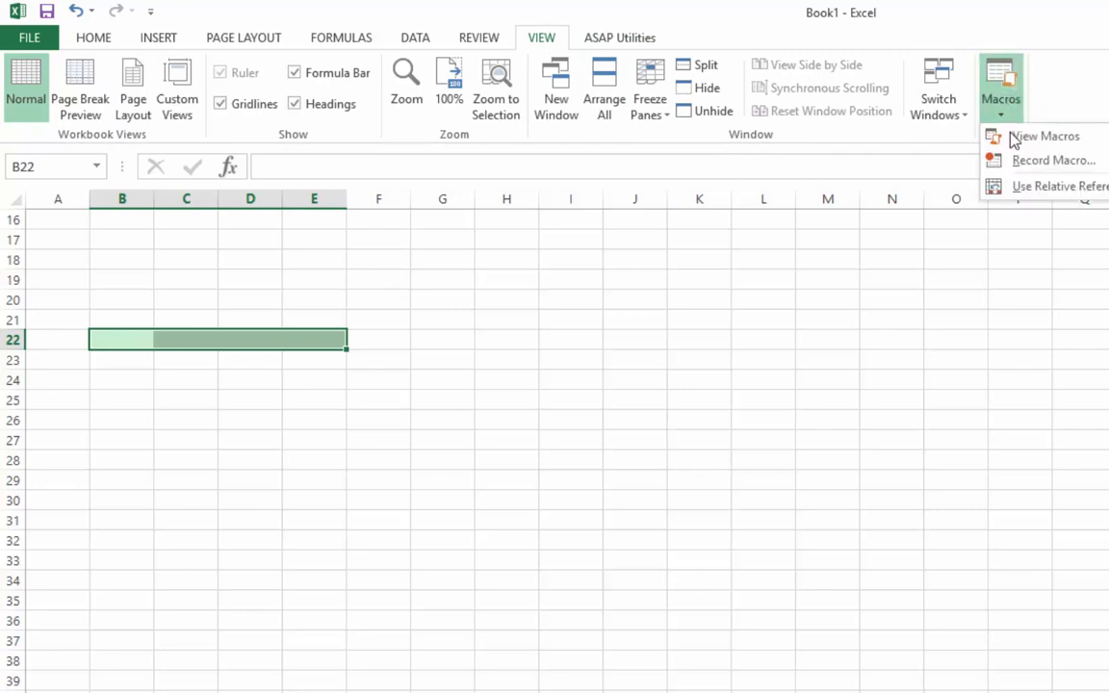
left_click(1053, 160)
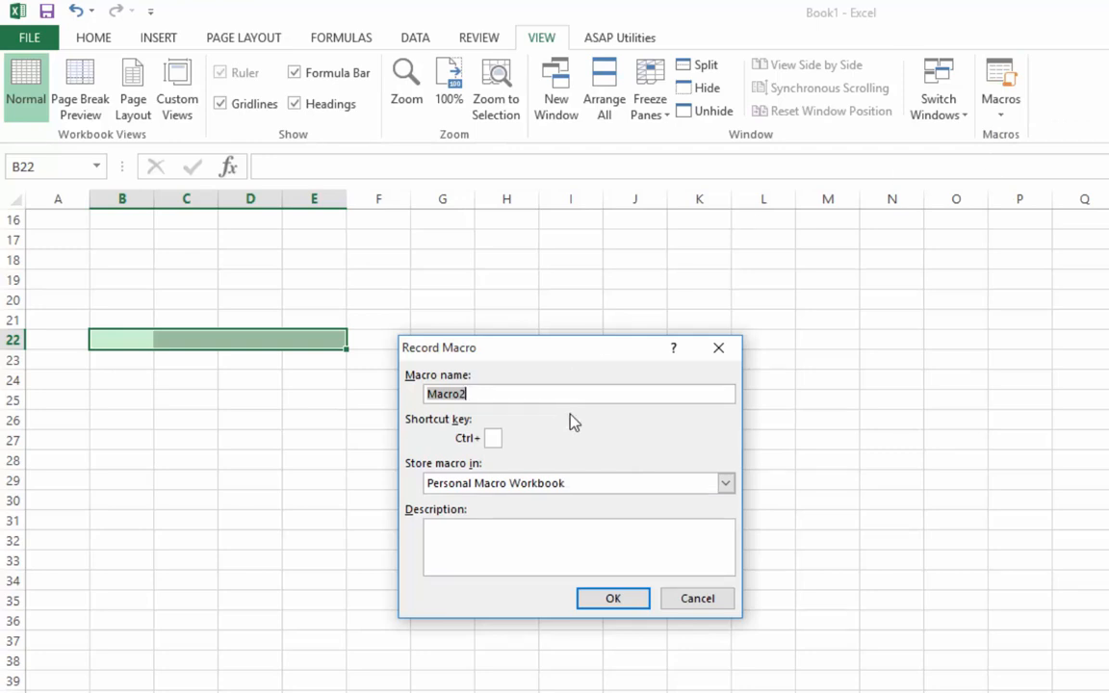
type("Yello")
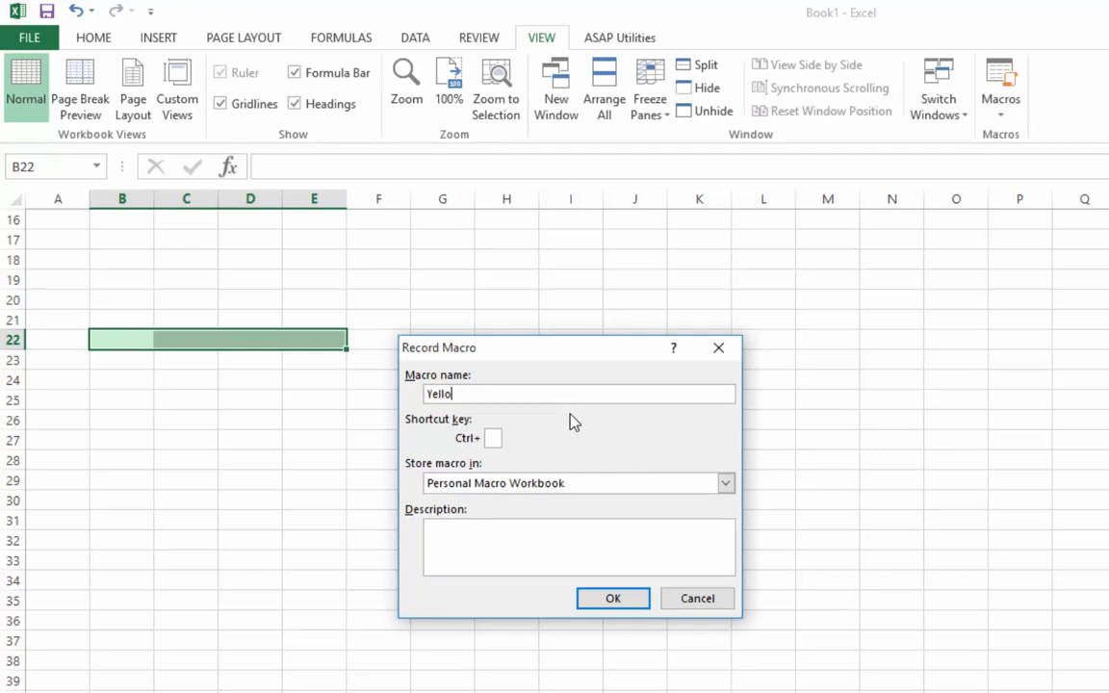
type("w")
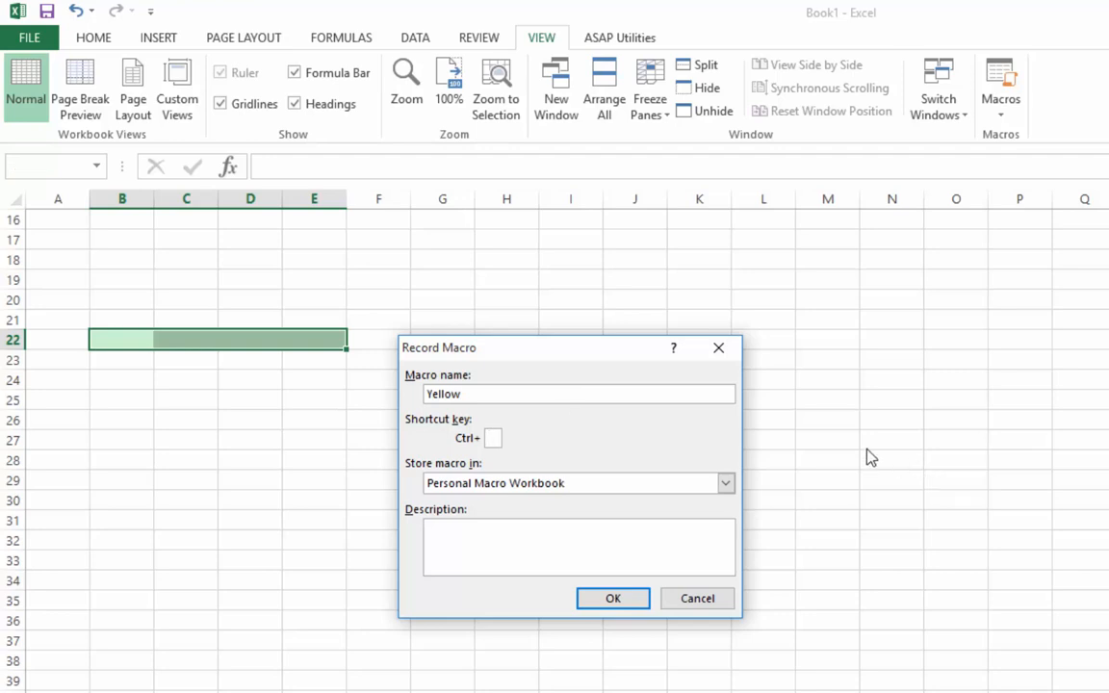
mouse_move(817, 479)
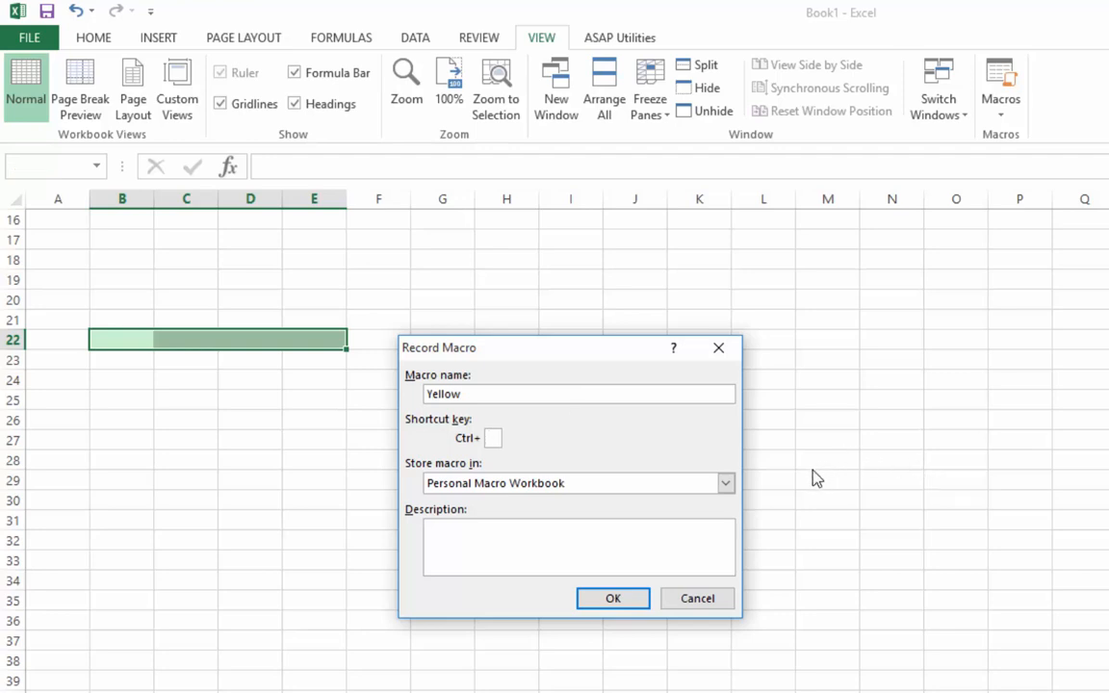
mouse_move(640, 468)
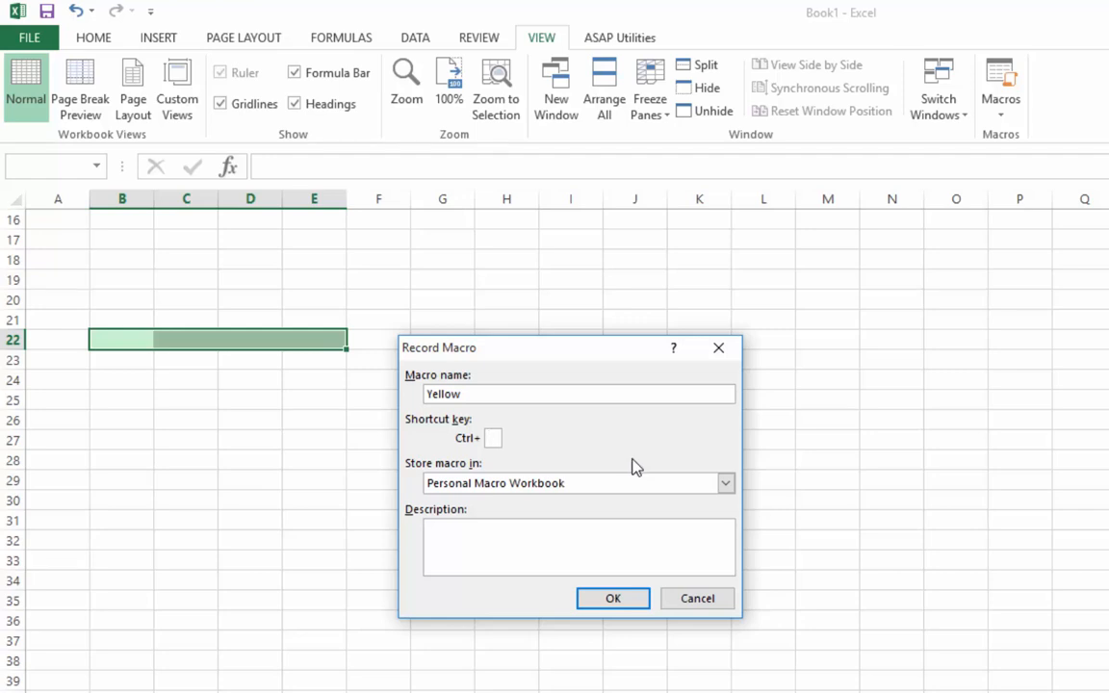
Set the shortcut key to Ctrl+Shift+A in the Personal Macro Workbook and begin recording
left_click(493, 437)
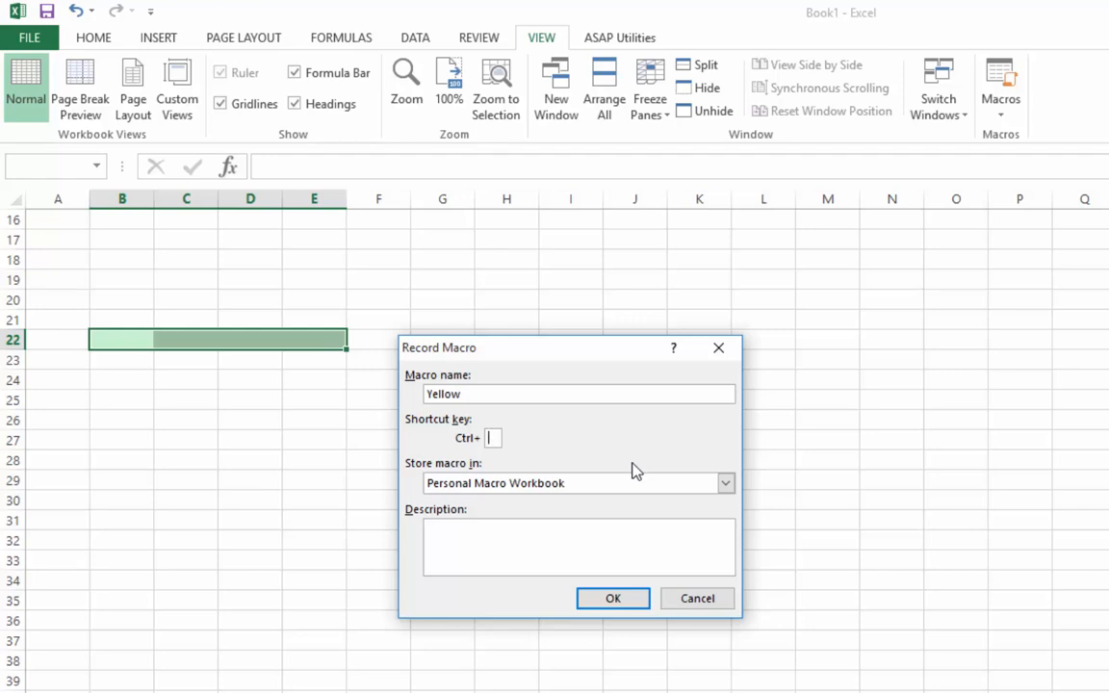
type("a")
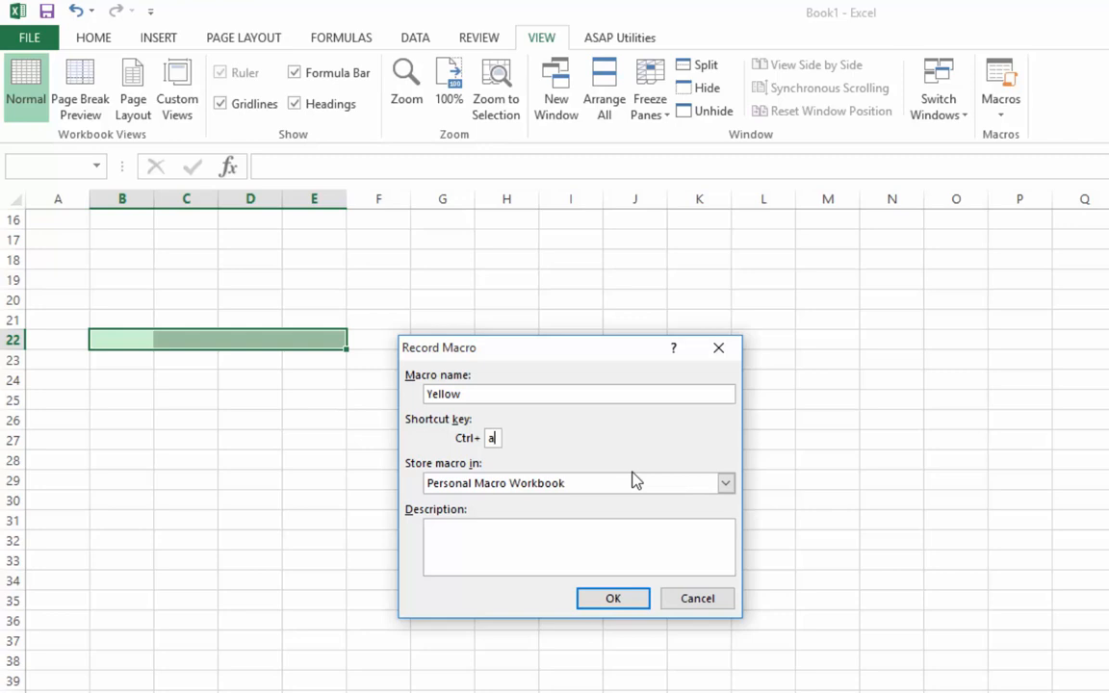
key("Backspace")
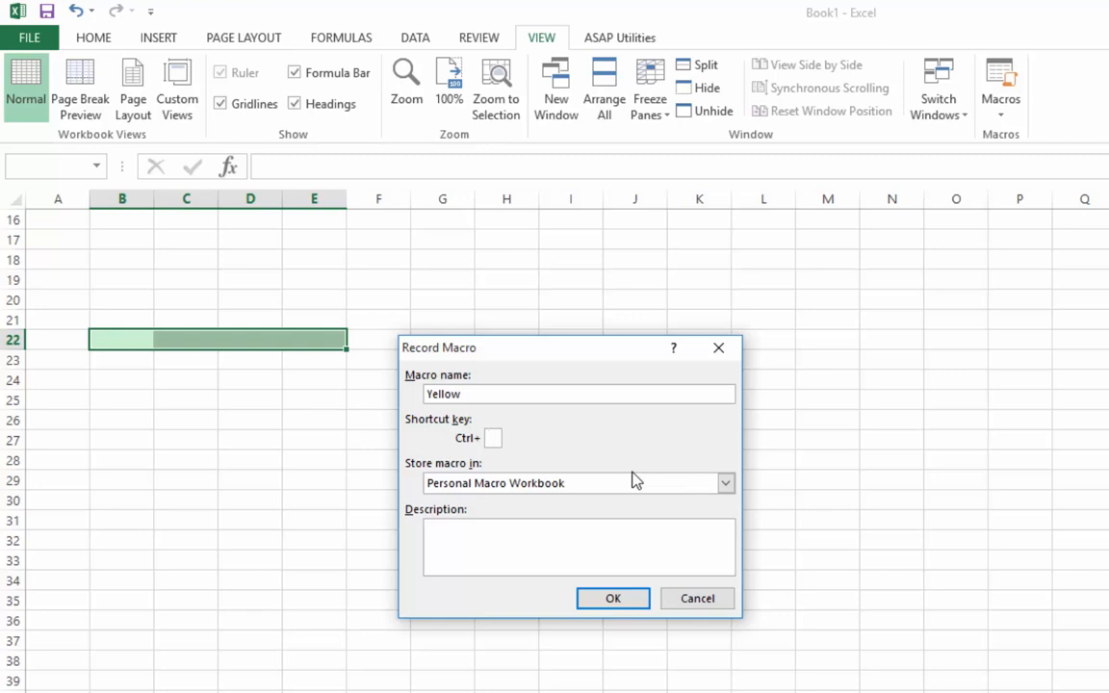
type("A")
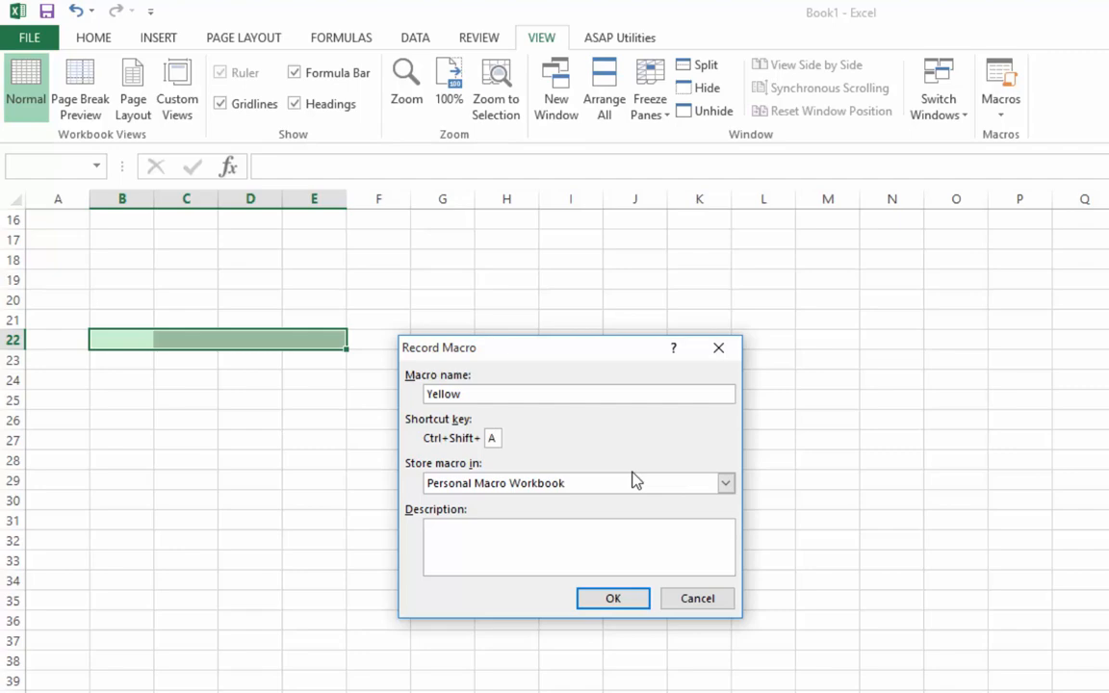
left_click(612, 597)
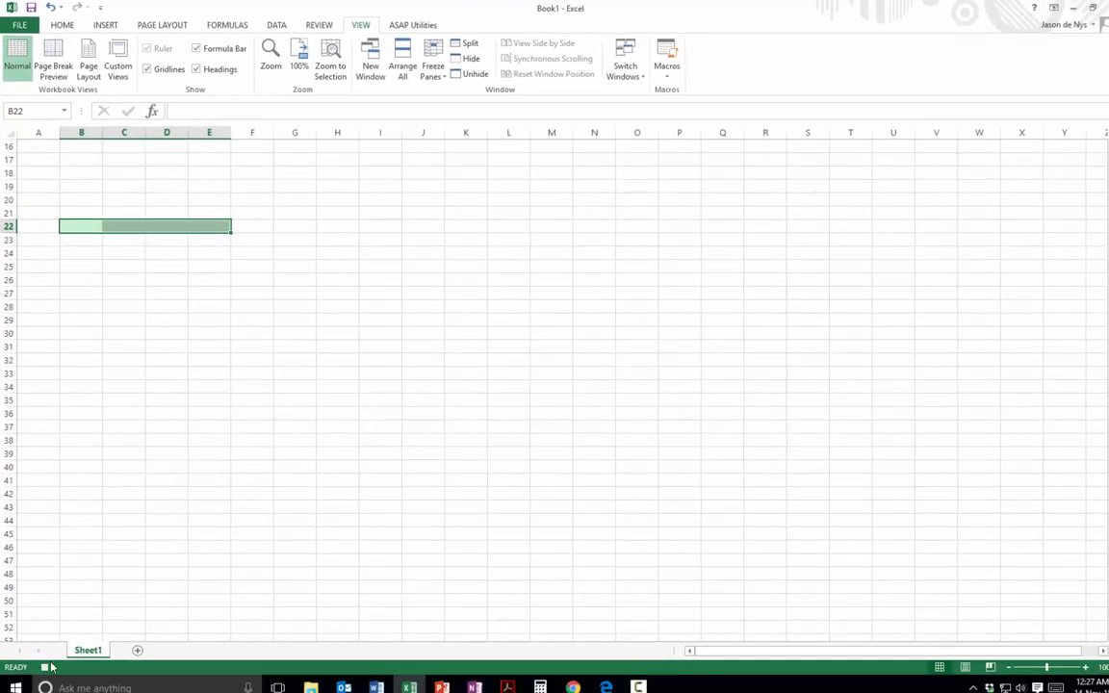
Fill cells B22:E22 with the Yellow standard colour while the macro records
left_click(44, 666)
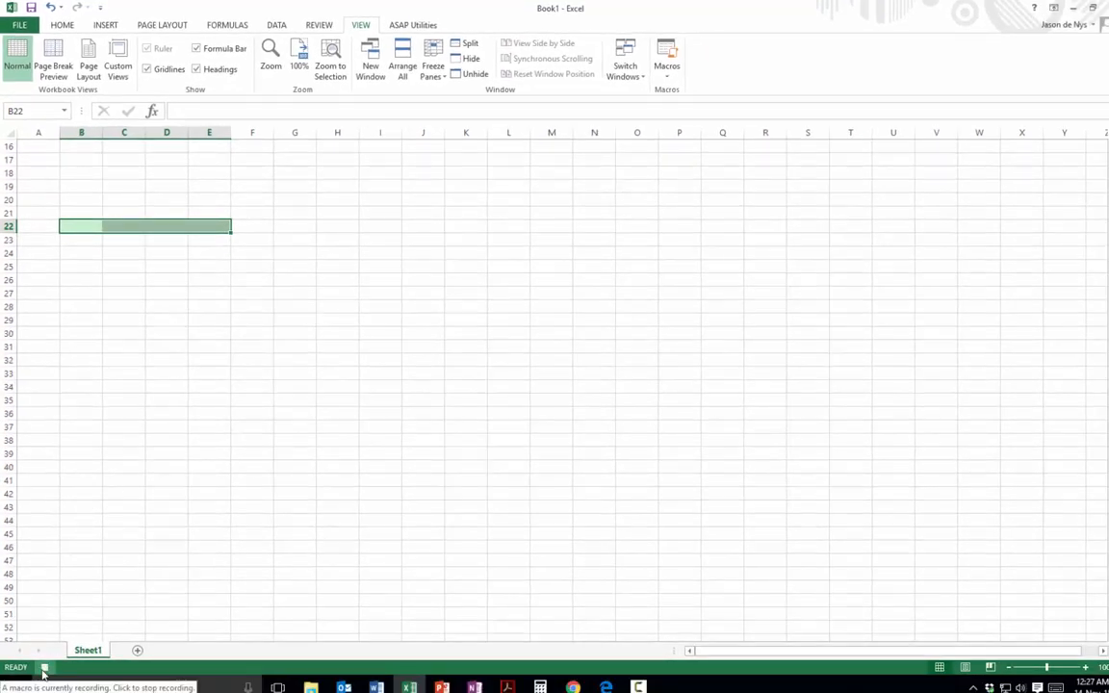
left_click(44, 666)
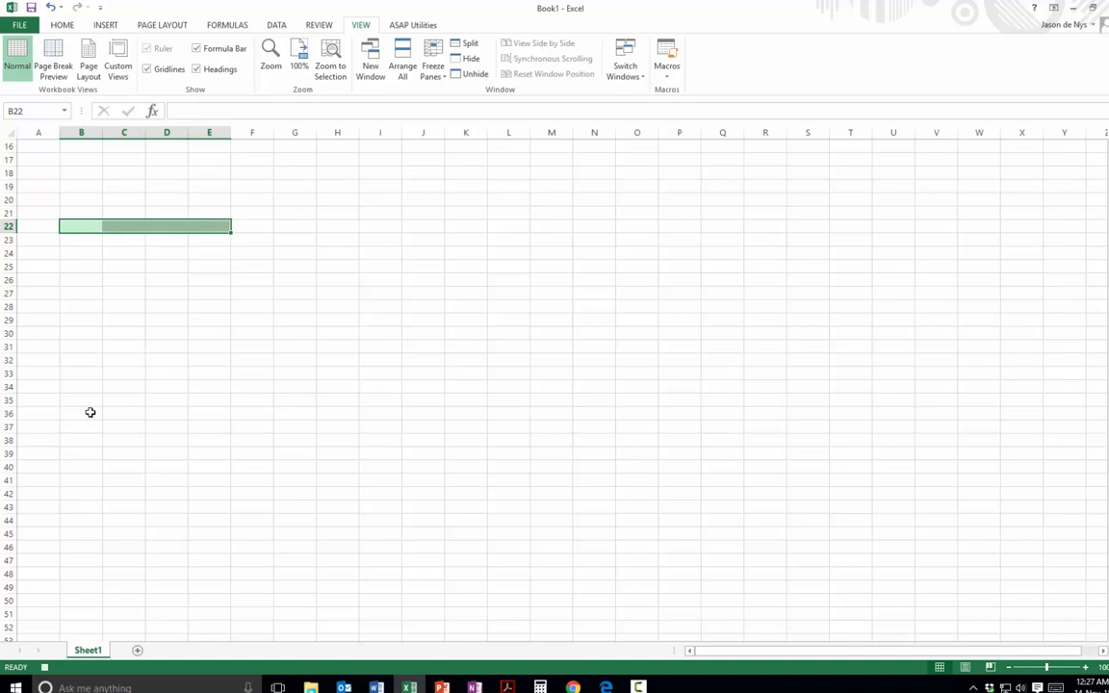
mouse_move(152, 125)
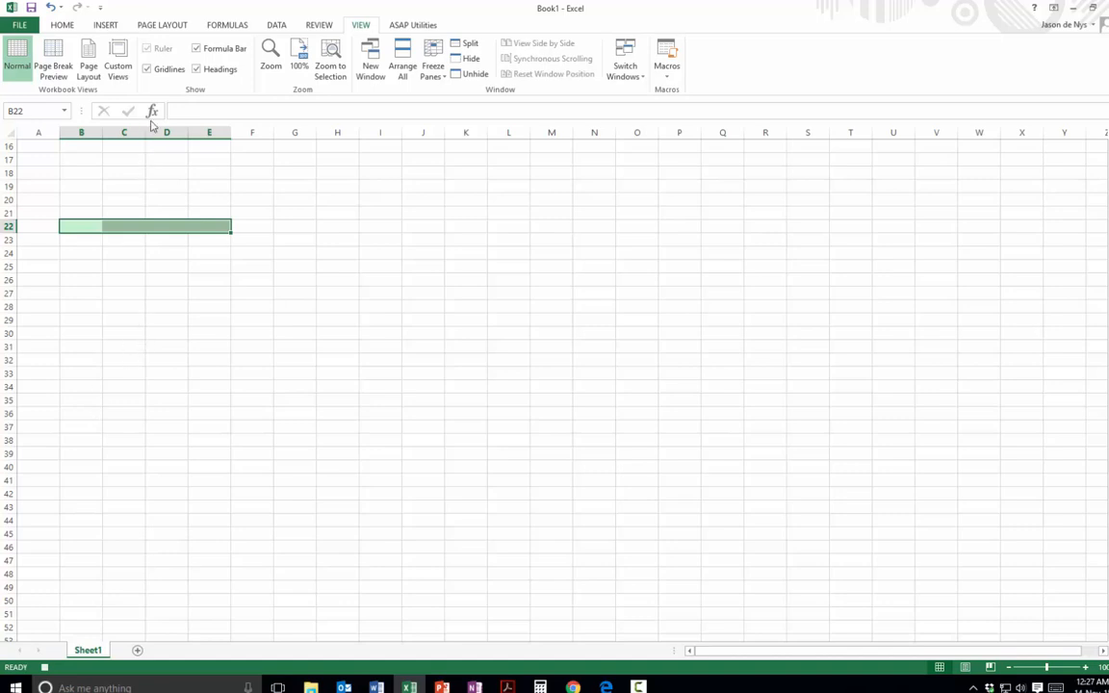
mouse_move(62, 23)
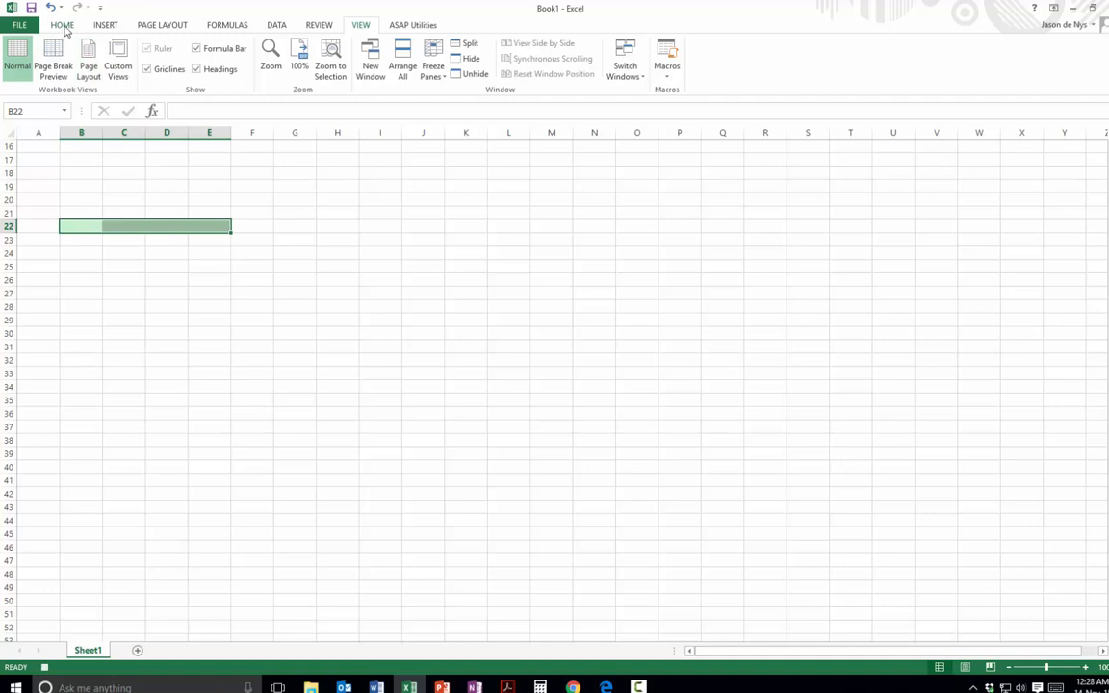
left_click(62, 23)
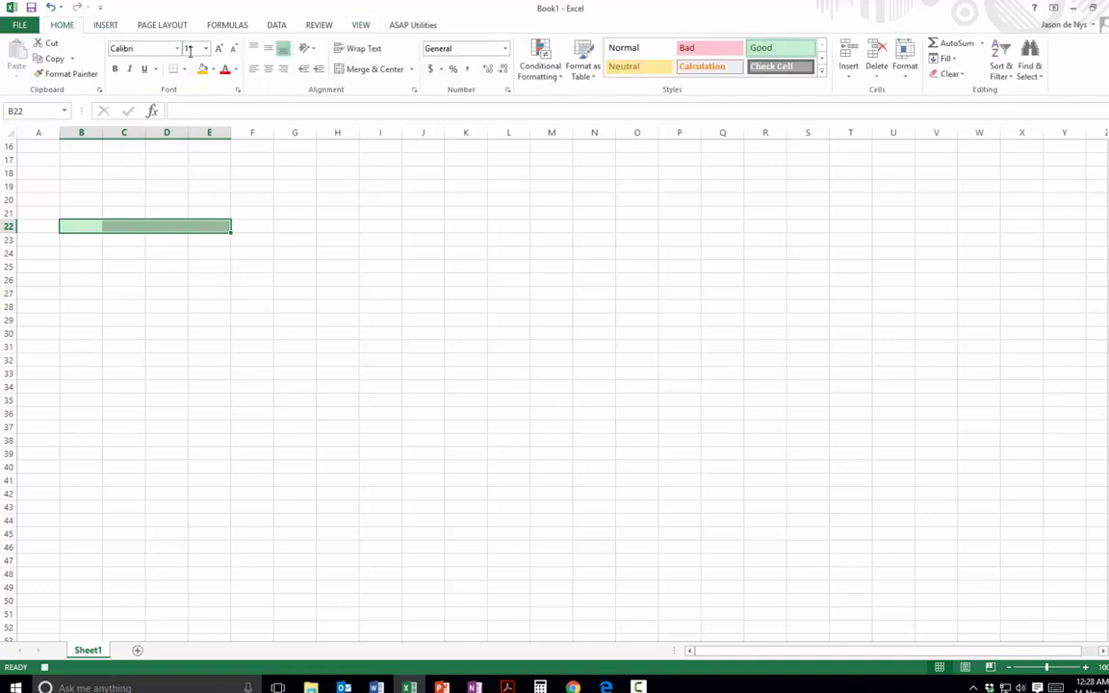
left_click(216, 69)
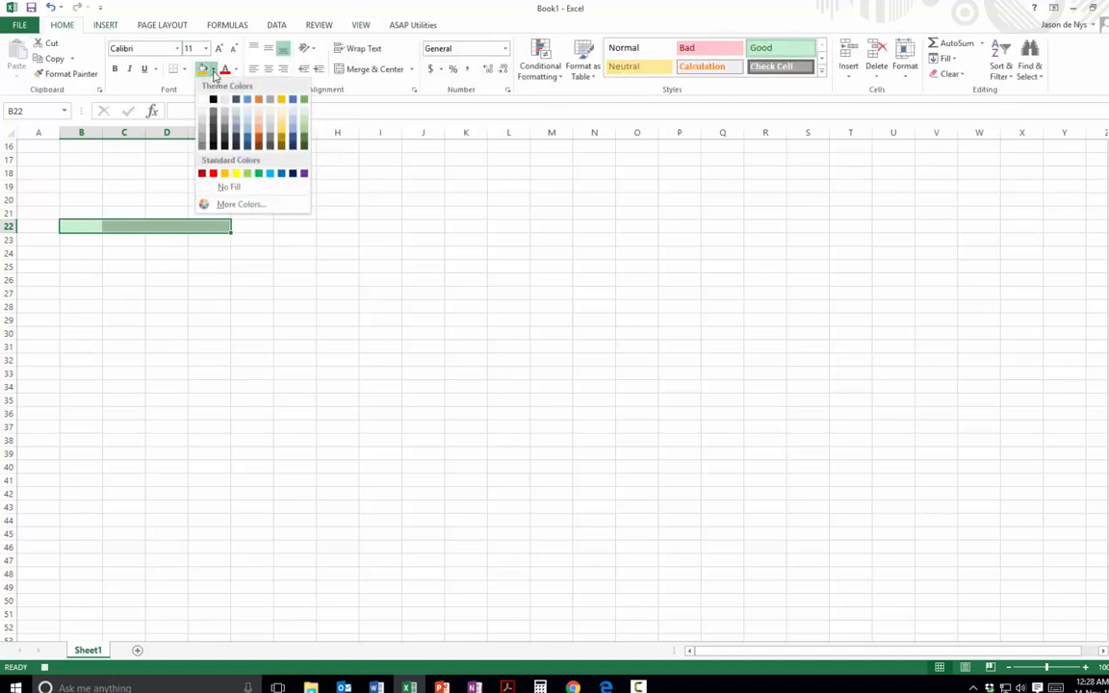
mouse_move(237, 174)
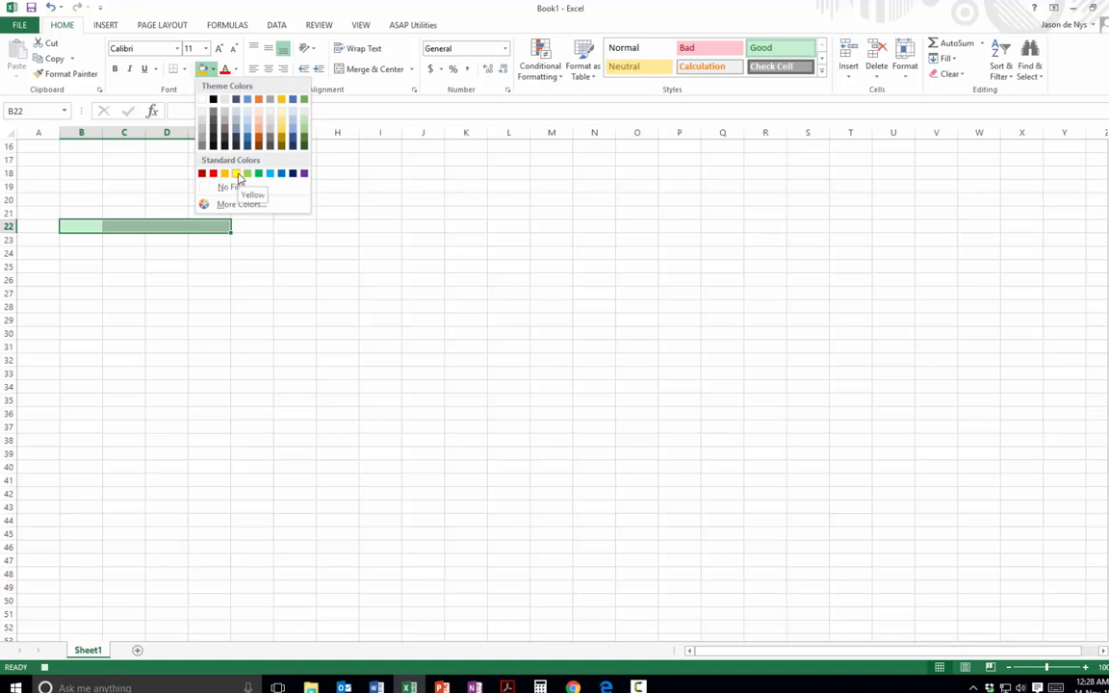
left_click(235, 173)
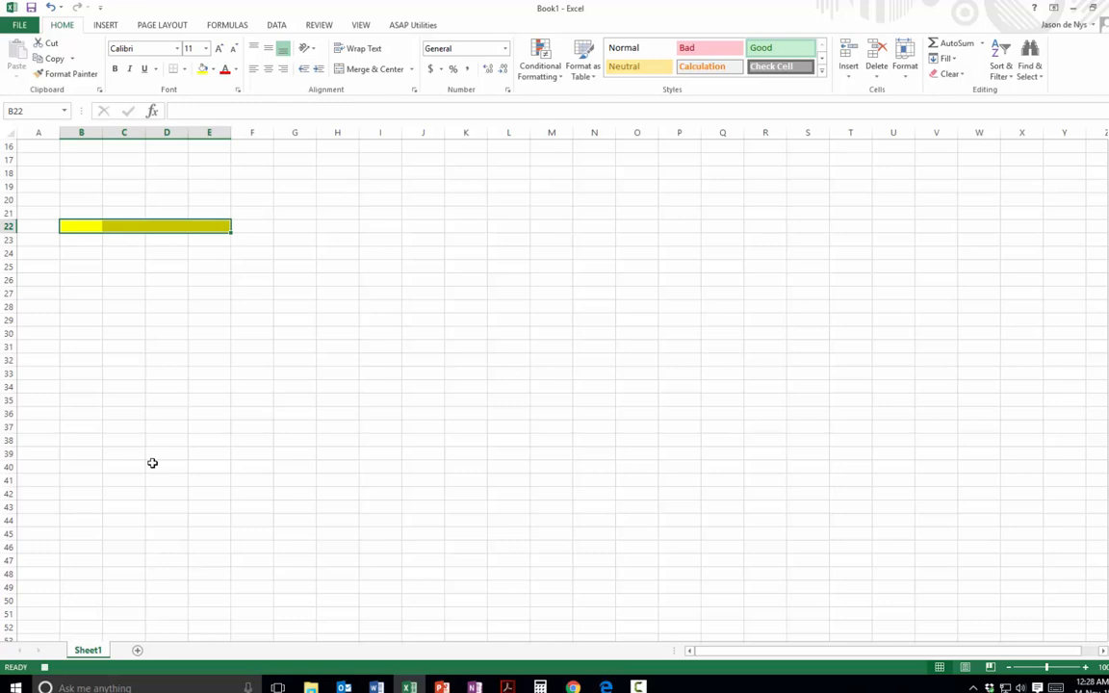
left_click(44, 666)
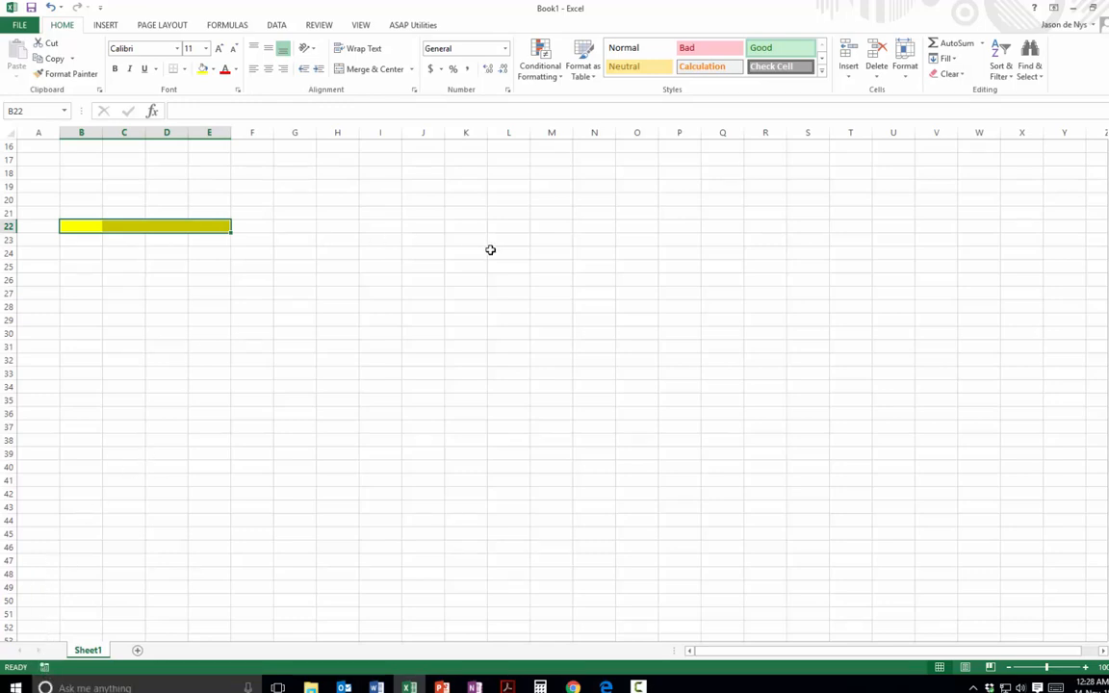
mouse_move(87, 293)
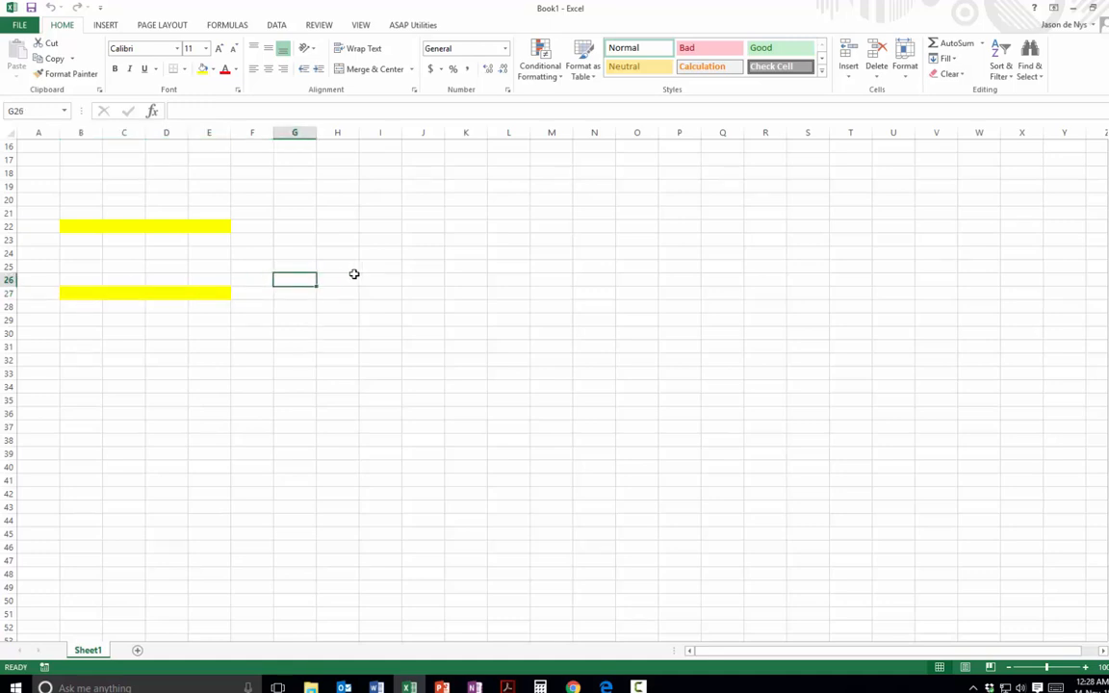
Select cells G26:H26 after row 27 has been filled yellow by the macro
left_click_drag(295, 279, 337, 280)
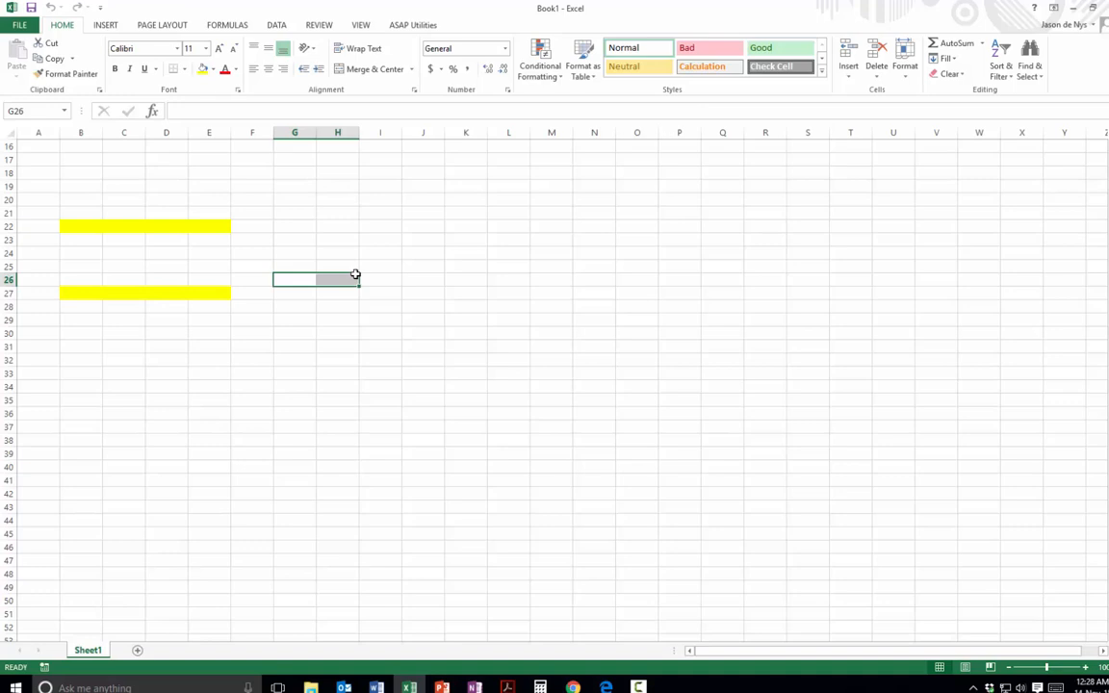
mouse_move(235, 183)
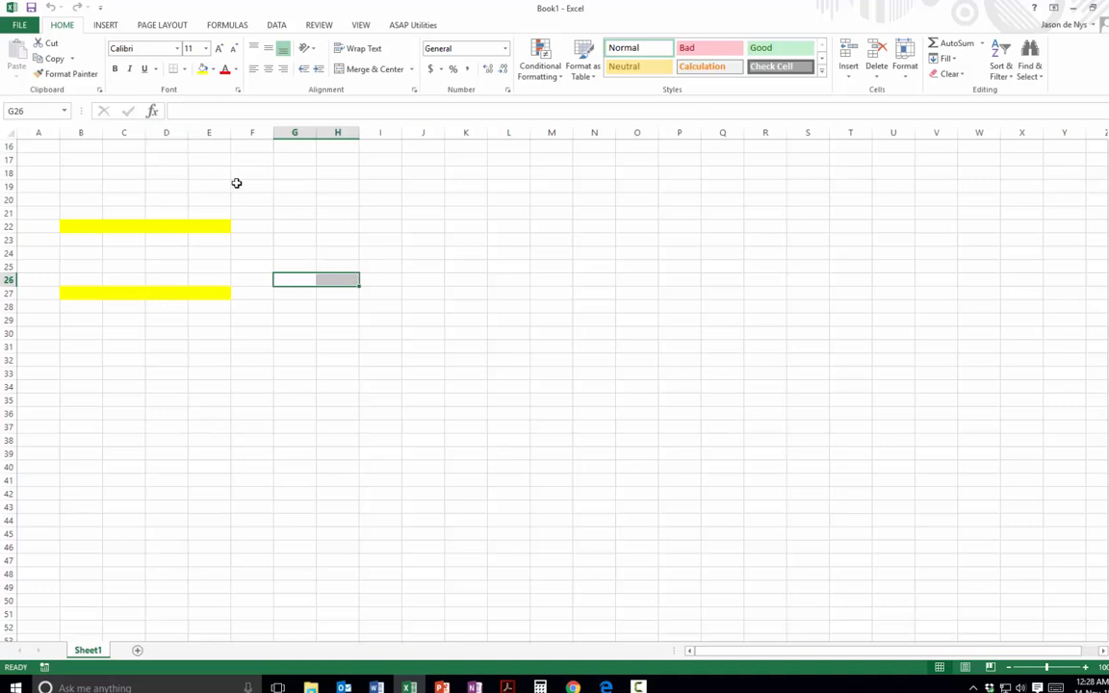
mouse_move(274, 212)
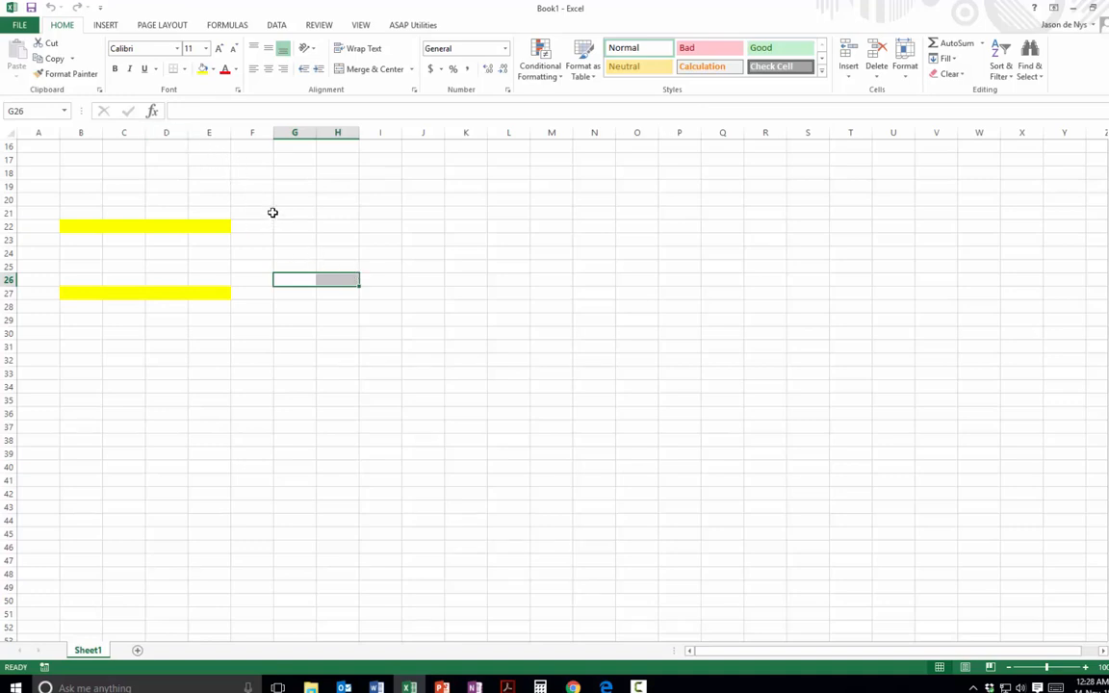
Show the fill colour choices for the selected G26:H26 cells
left_click(212, 69)
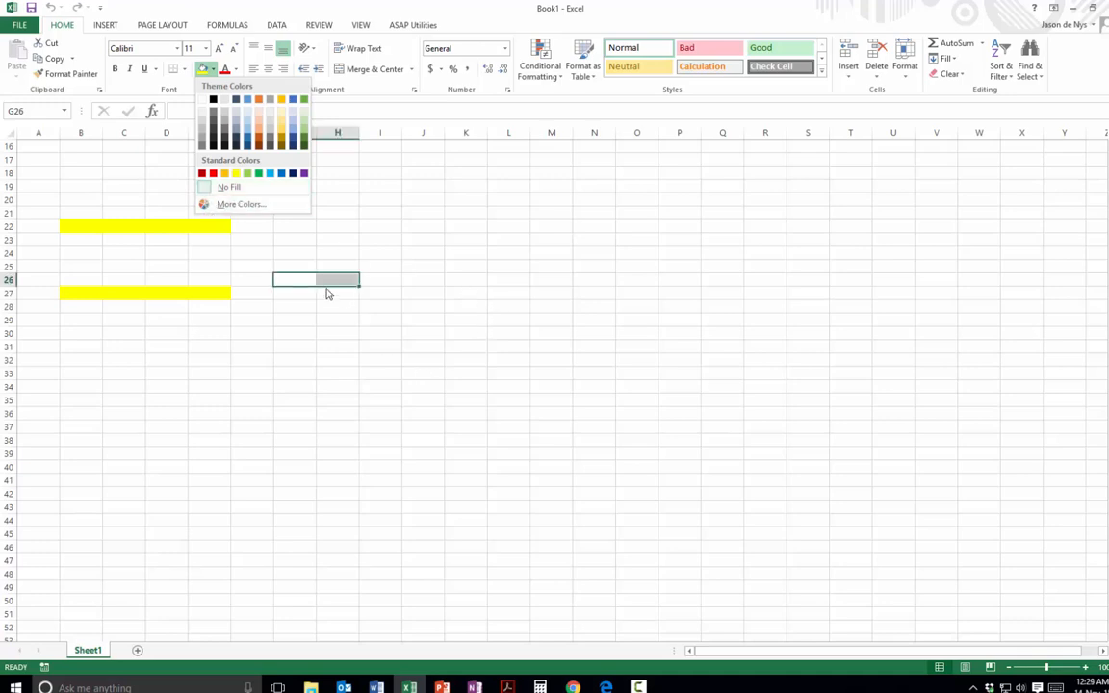
mouse_move(239, 308)
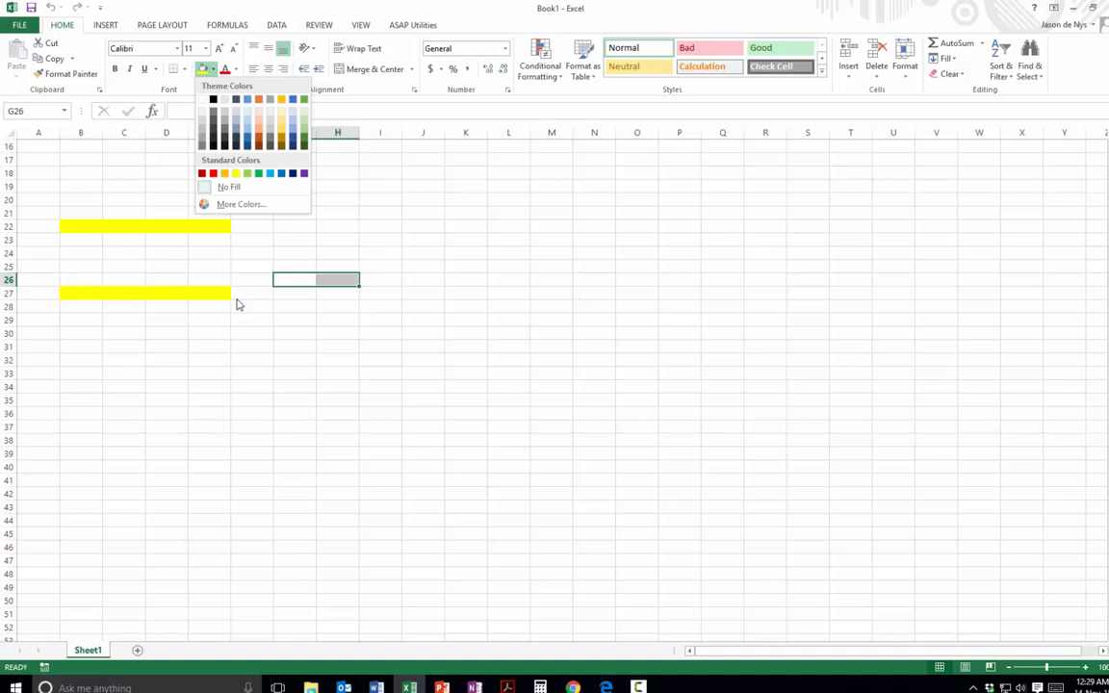
mouse_move(223, 296)
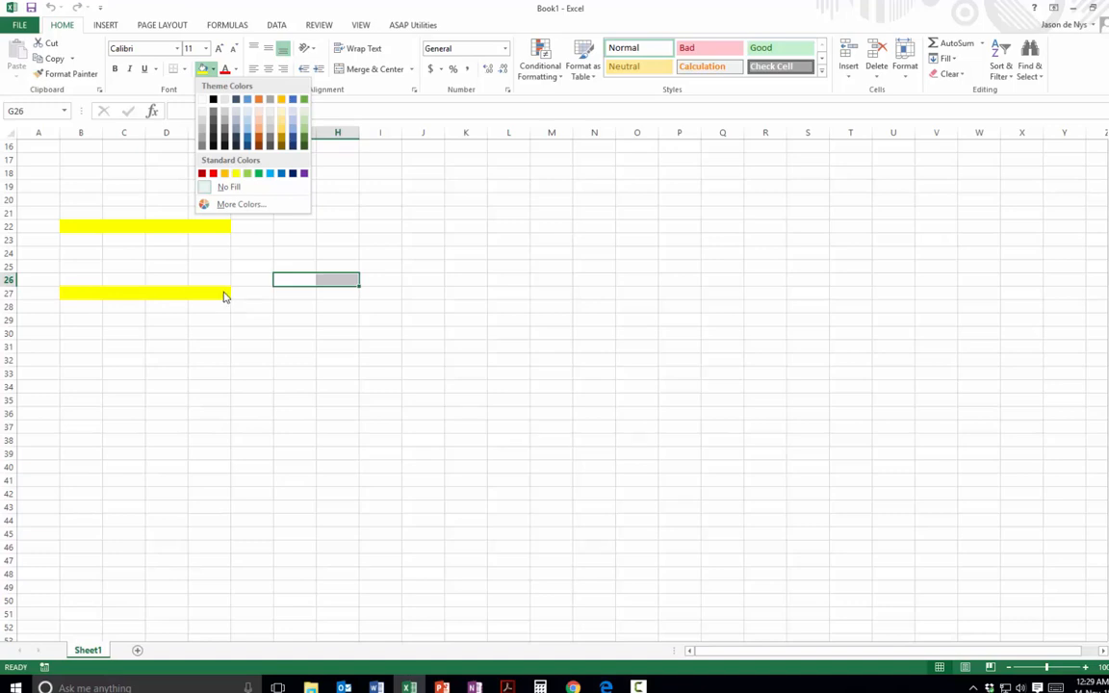